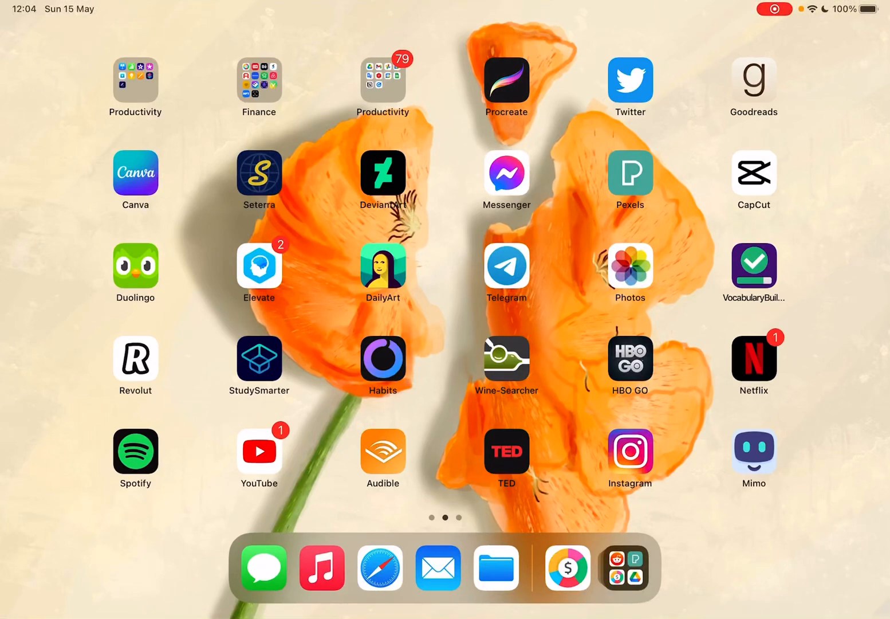
Launch Spendee from the Dock, landing on its empty Budgets page
{"action": "left_click", "coordinate": [259, 80]}
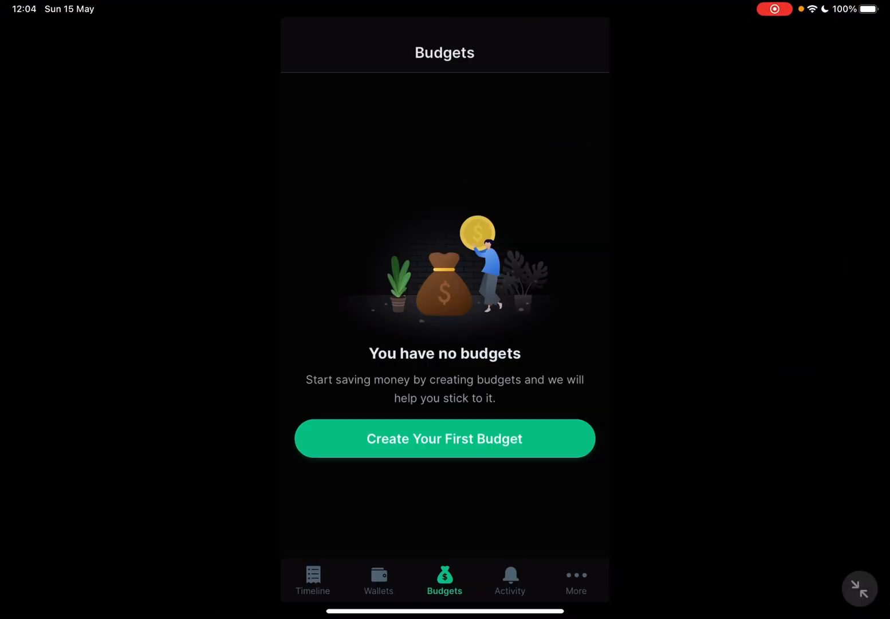
Tour the Wallets, Activity and More sections, then return to the empty May timeline
{"action": "left_click", "coordinate": [378, 580]}
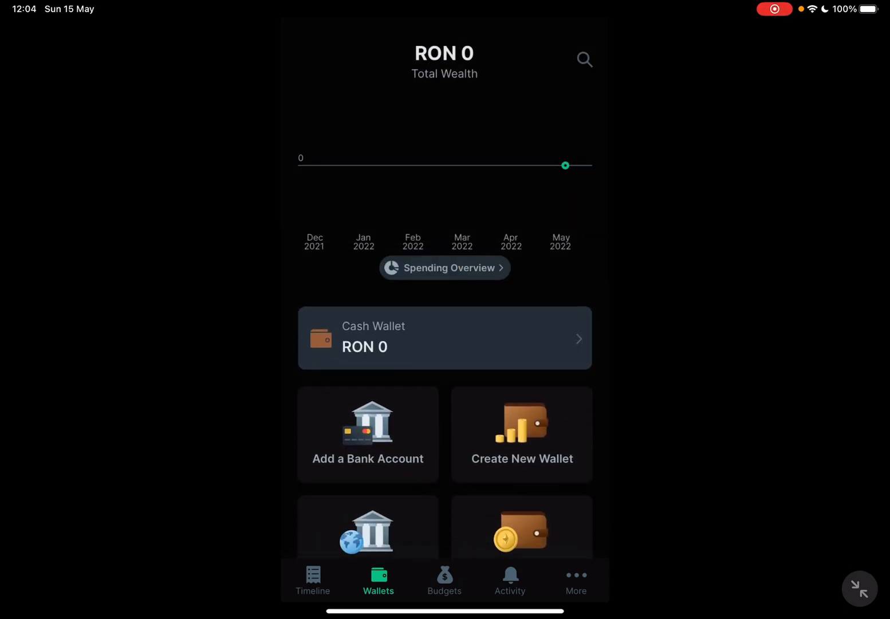
{"action": "left_click", "coordinate": [510, 582]}
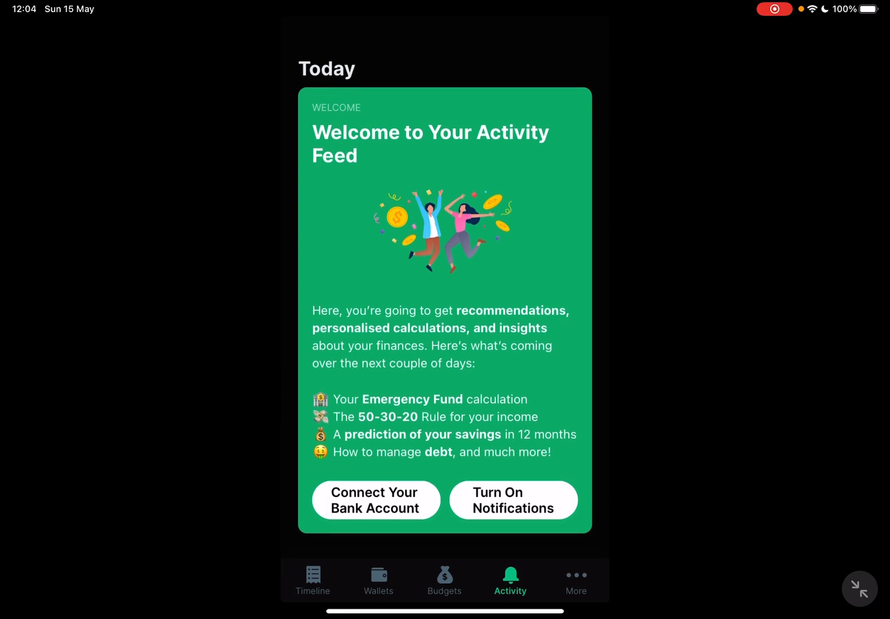
{"action": "left_click", "coordinate": [576, 580]}
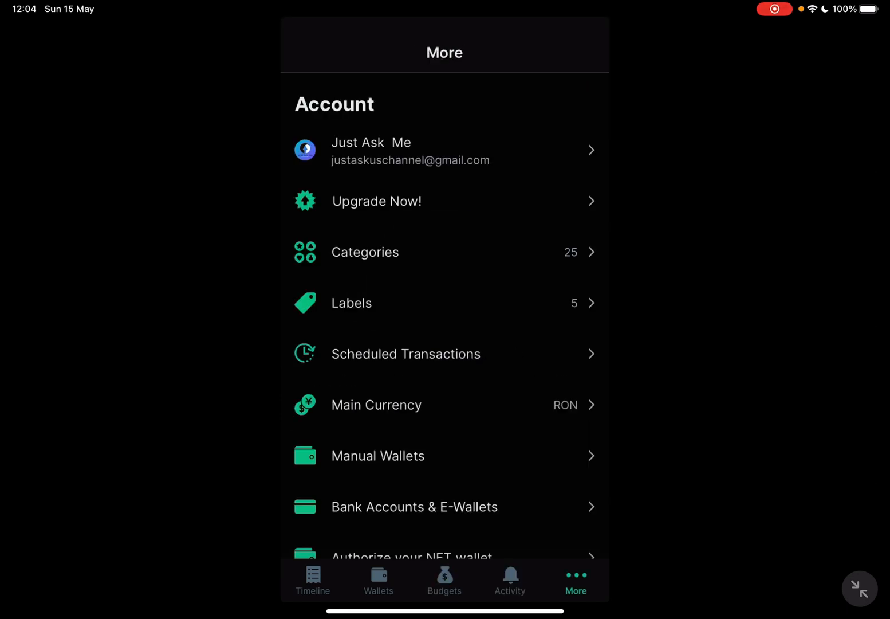
{"action": "left_click", "coordinate": [312, 580]}
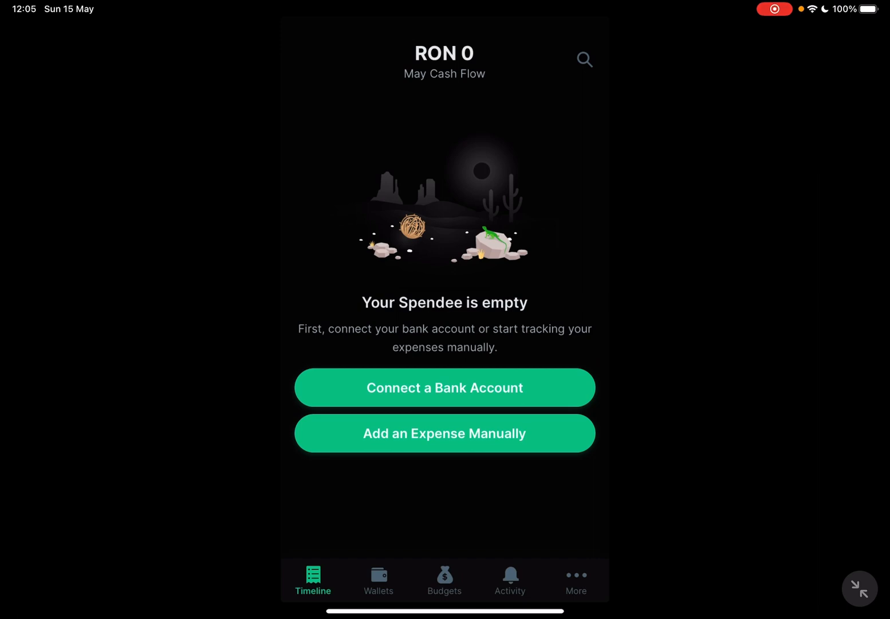
{"action": "left_click", "coordinate": [444, 433]}
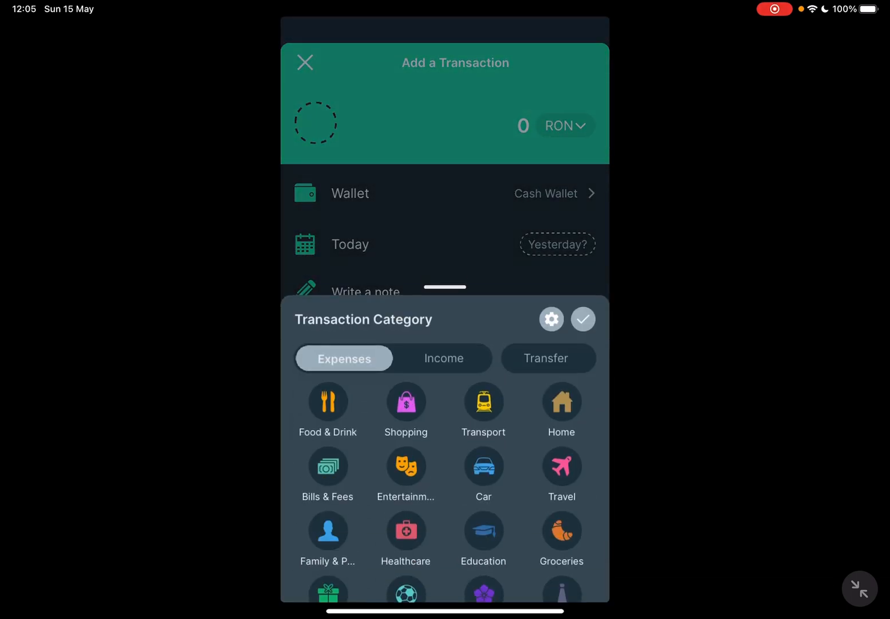
{"action": "left_click", "coordinate": [440, 358]}
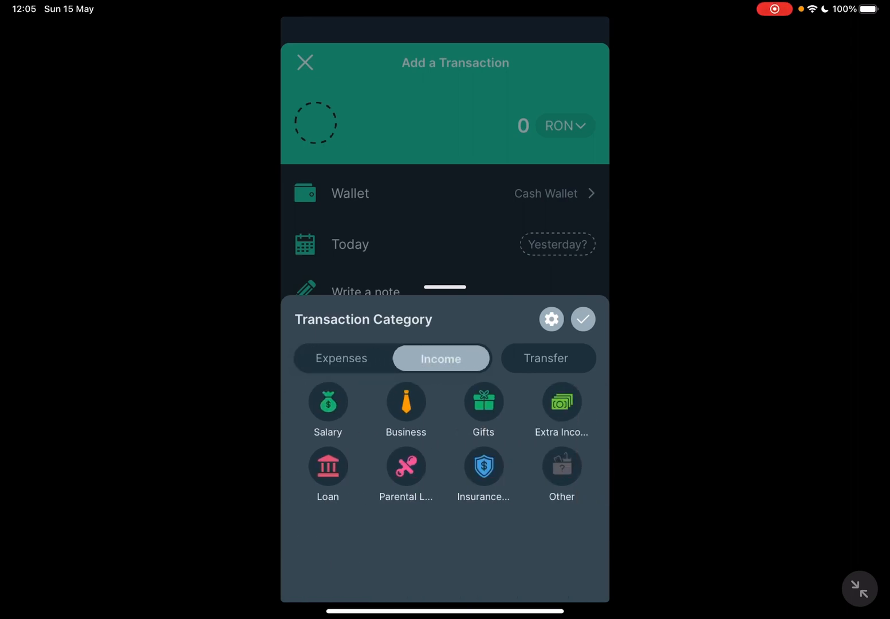
{"action": "left_click", "coordinate": [546, 357]}
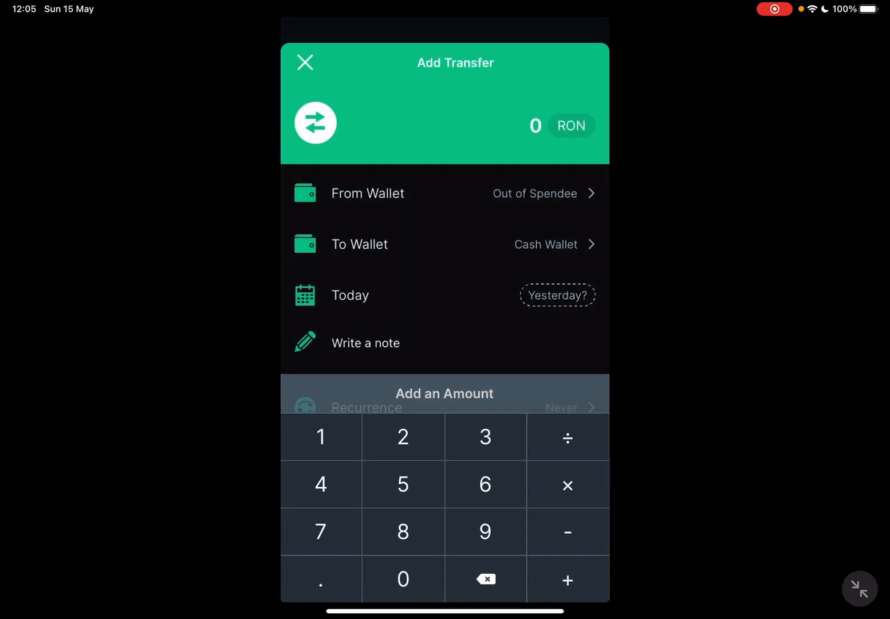
{"action": "left_click", "coordinate": [304, 62]}
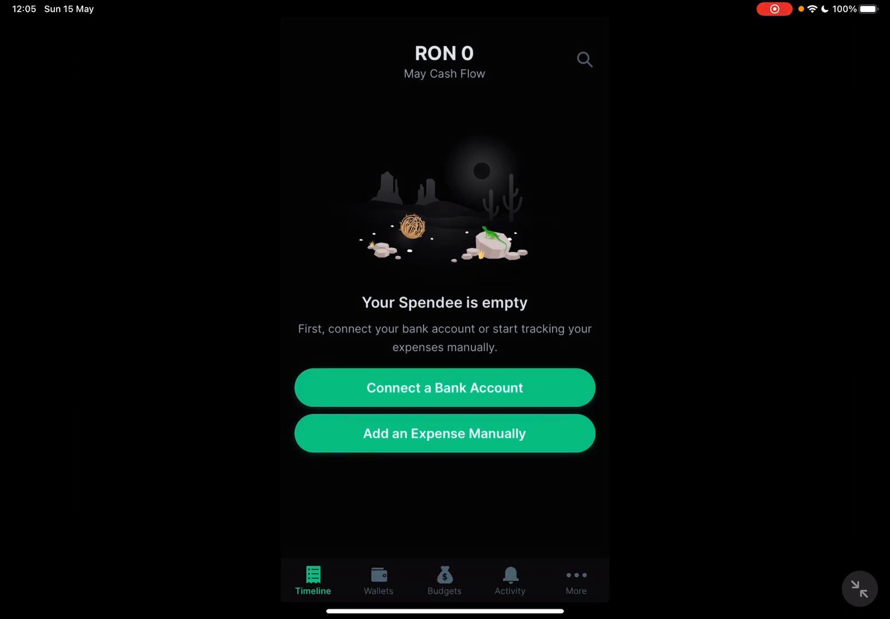
Begin a manual Bills & Fees expense of -50 and bring up the currency list from RON
{"action": "left_click", "coordinate": [445, 433]}
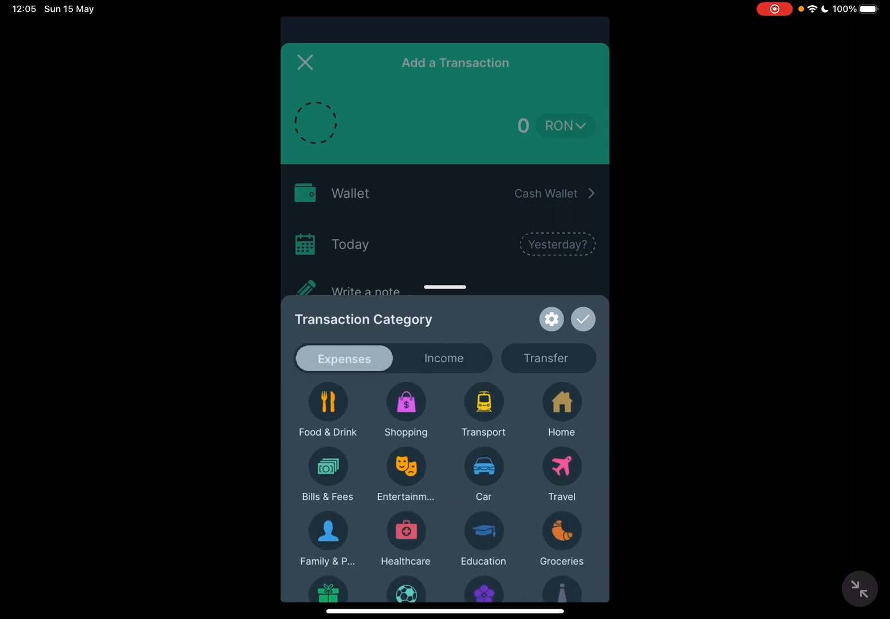
{"action": "scroll", "scroll_direction": "down", "scroll_amount": 3}
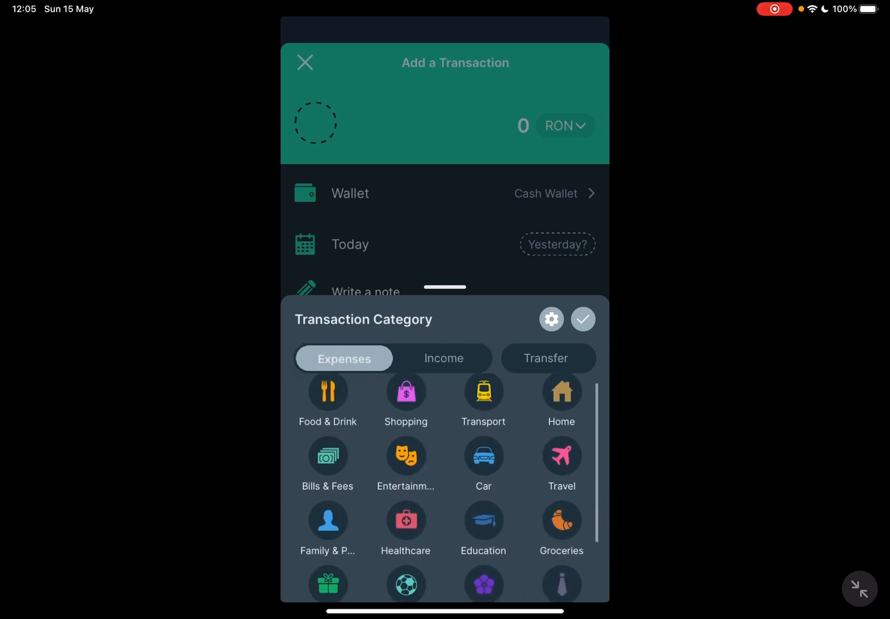
{"action": "left_click", "coordinate": [327, 455]}
{"action": "type", "text": "-5"}
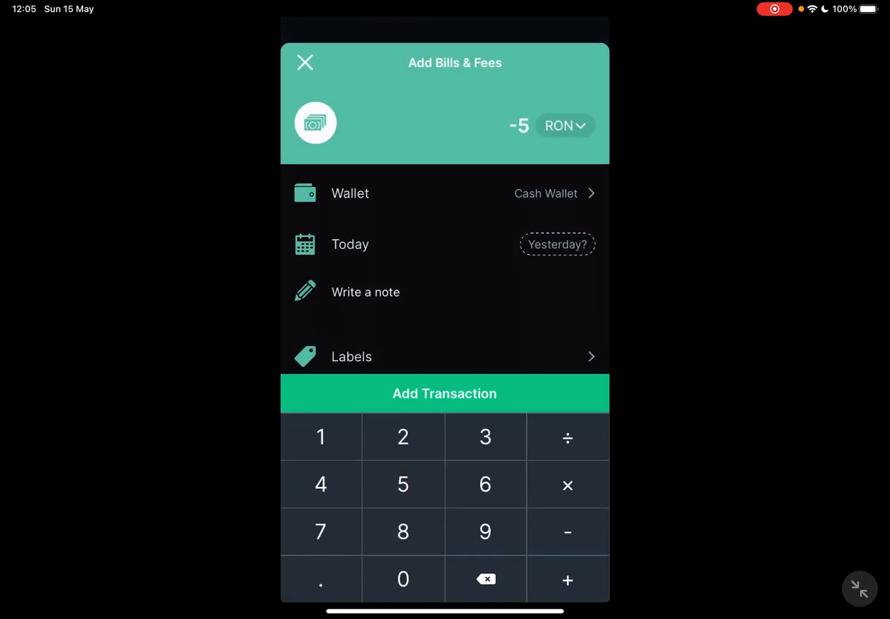
{"action": "left_click", "coordinate": [403, 578]}
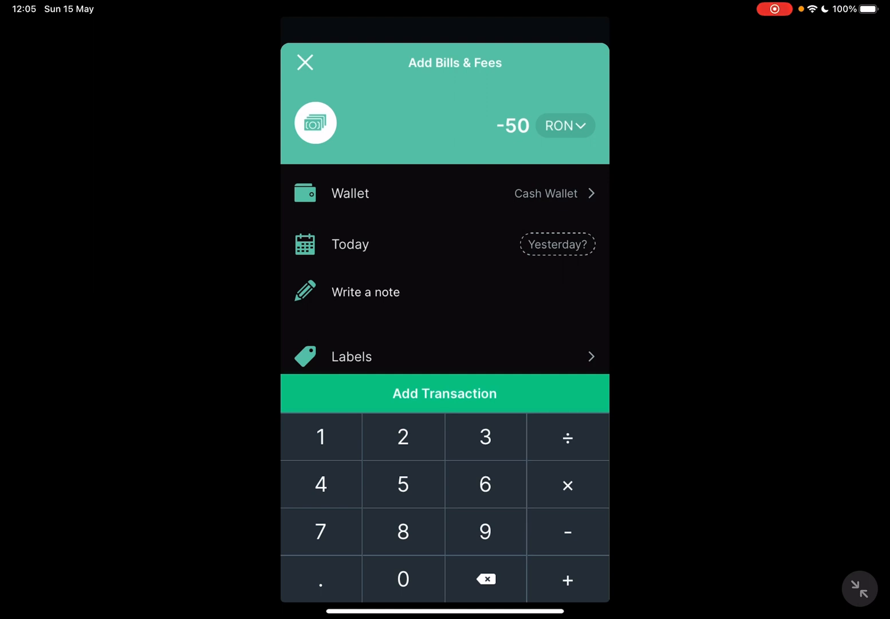
{"action": "left_click", "coordinate": [563, 126]}
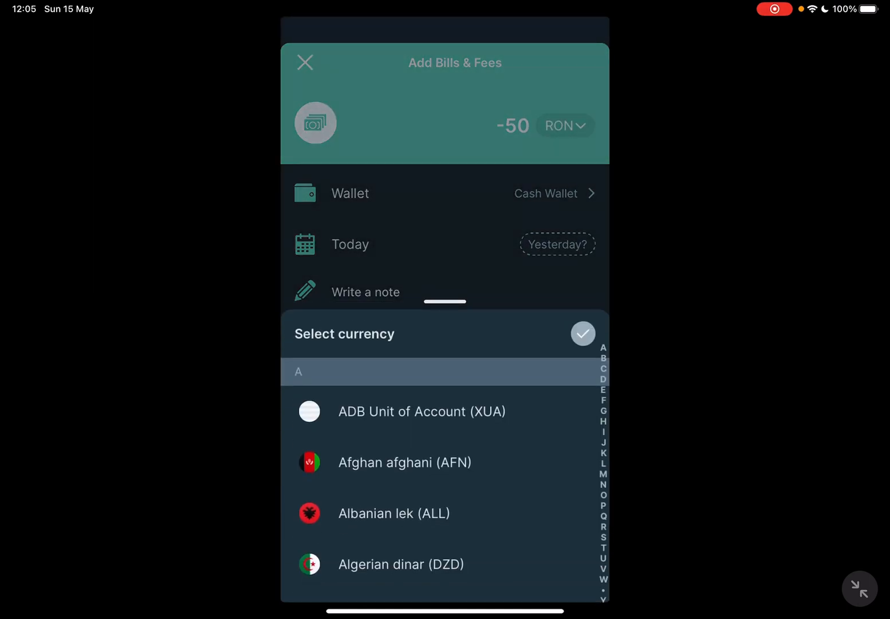
Browse the currency list and close it keeping RON, reaching the Cash Wallet choice
{"action": "scroll", "scroll_direction": "down", "scroll_amount": 3}
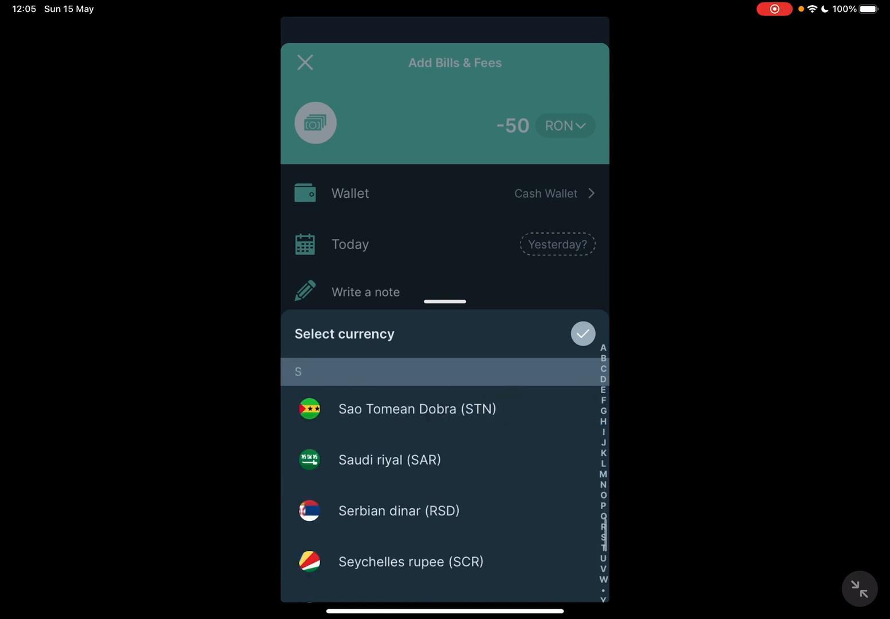
{"action": "scroll", "scroll_direction": "down", "scroll_amount": 3}
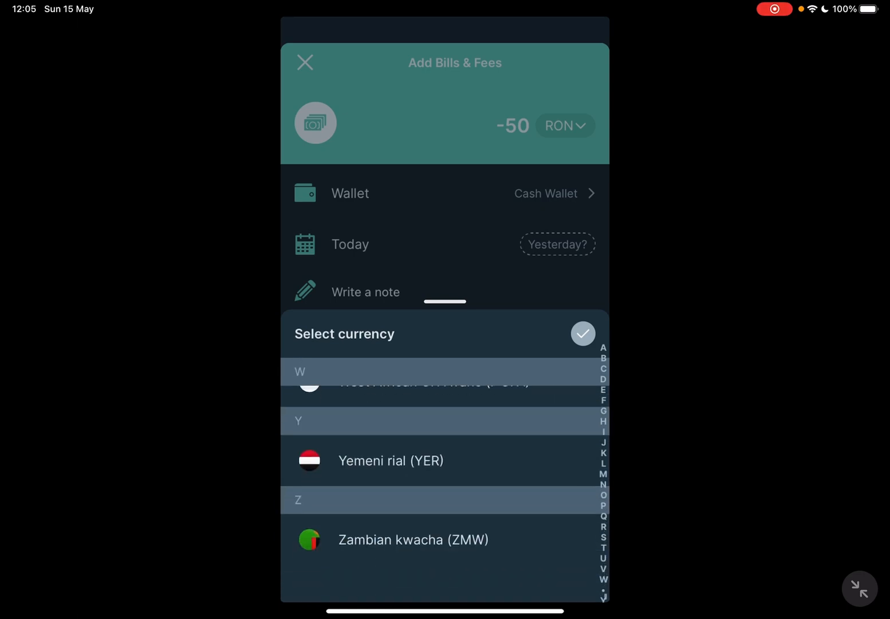
{"action": "left_click", "coordinate": [582, 333]}
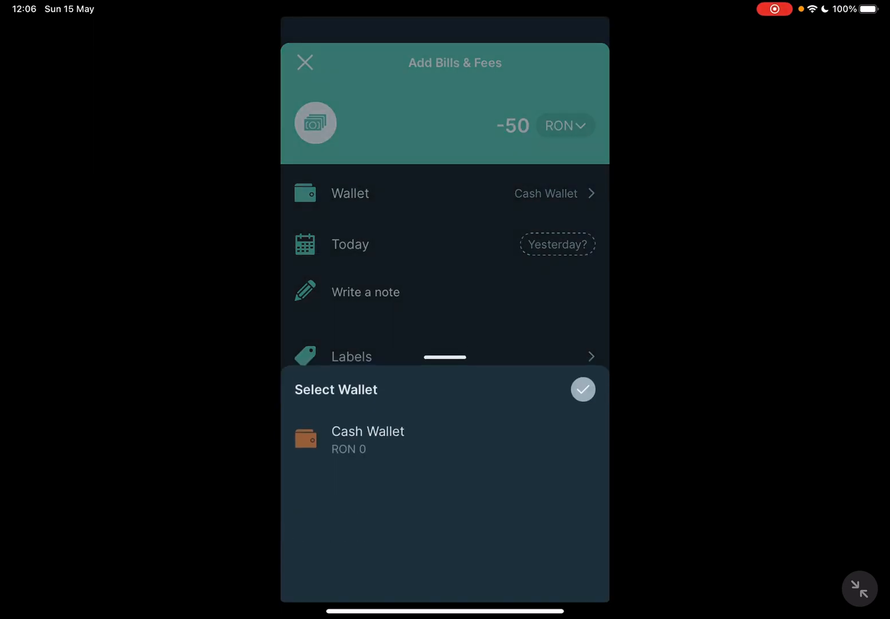
Keep Cash Wallet with no label and bring up recurrence, still set to Never
{"action": "left_click", "coordinate": [583, 389]}
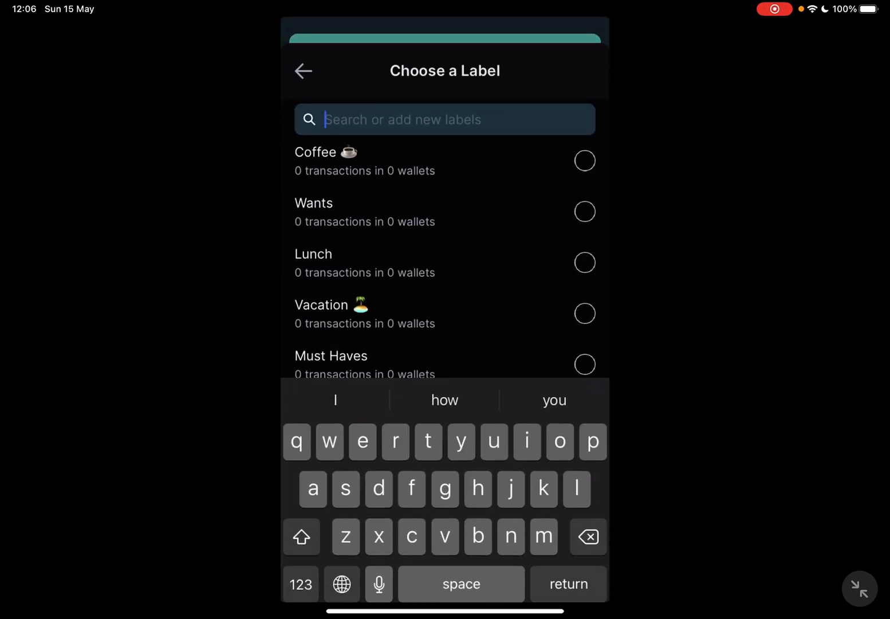
{"action": "left_click", "coordinate": [302, 71]}
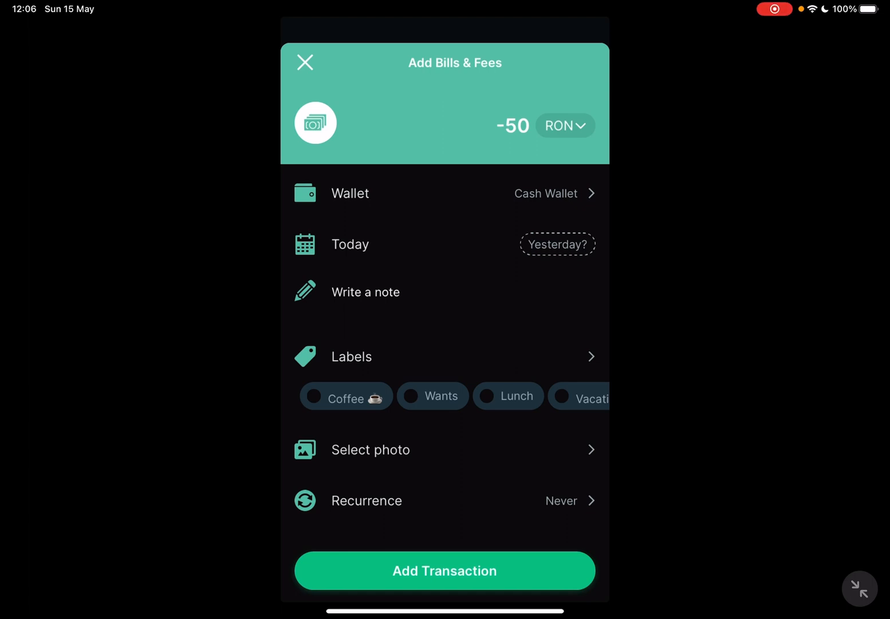
{"action": "left_click", "coordinate": [367, 501]}
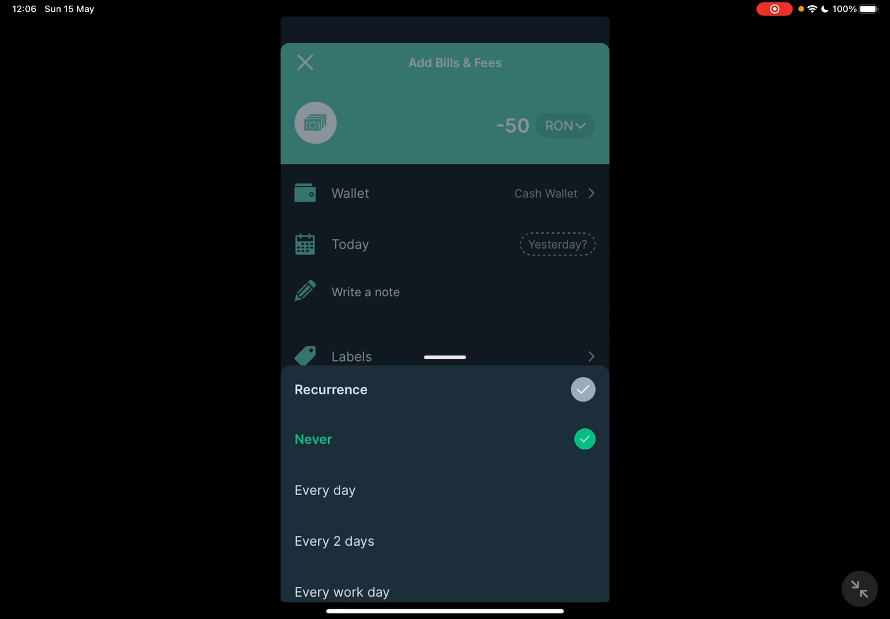
Confirm Never recurrence and save the -50 RON Bills & Fees expense to the timeline
{"action": "scroll", "scroll_direction": "down", "scroll_amount": 3}
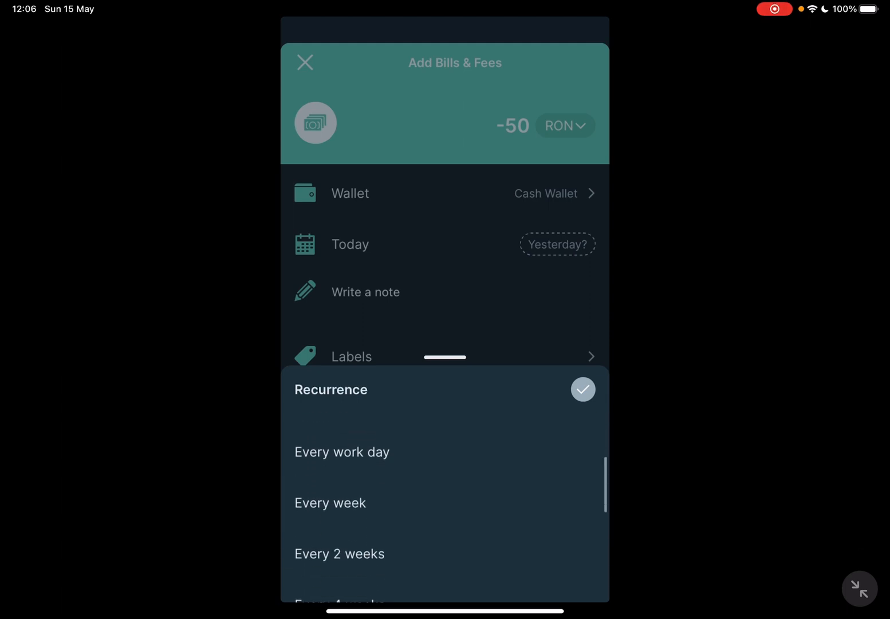
{"action": "scroll", "scroll_direction": "down", "scroll_amount": 3}
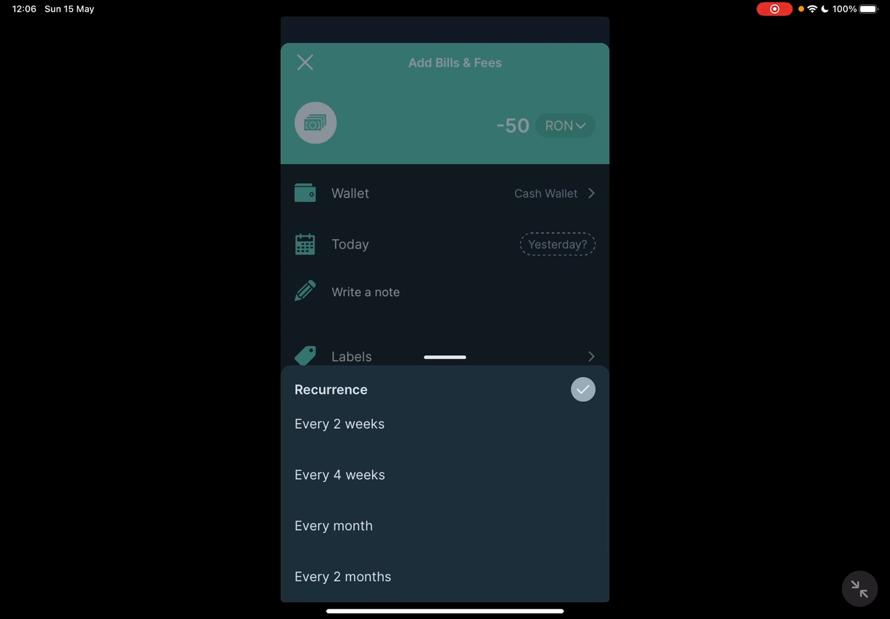
{"action": "left_click", "coordinate": [582, 389]}
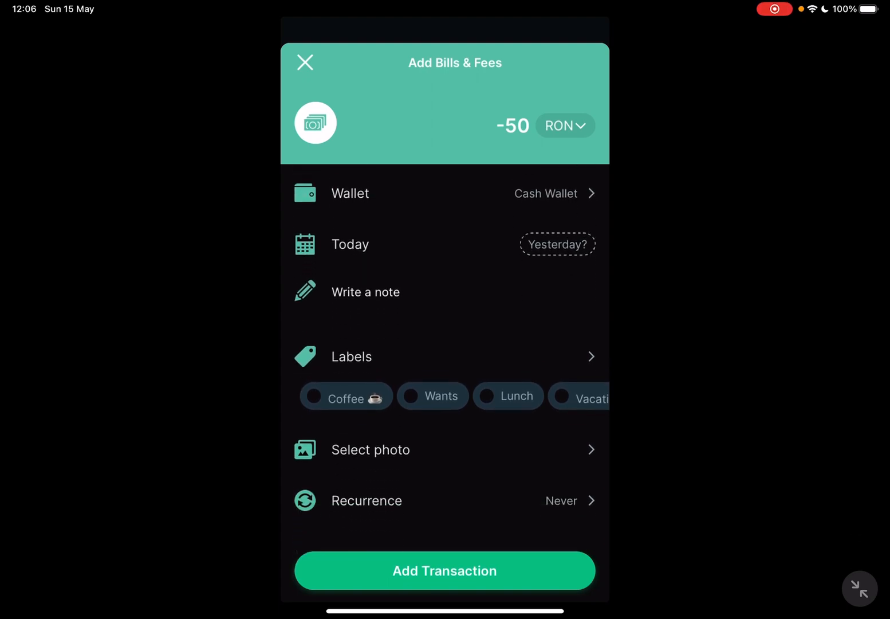
{"action": "left_click", "coordinate": [445, 570]}
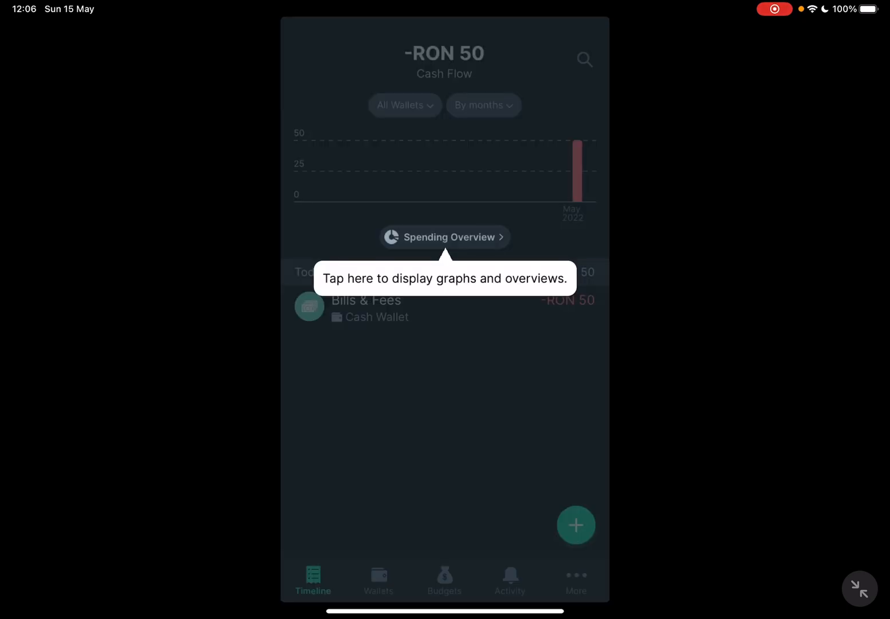